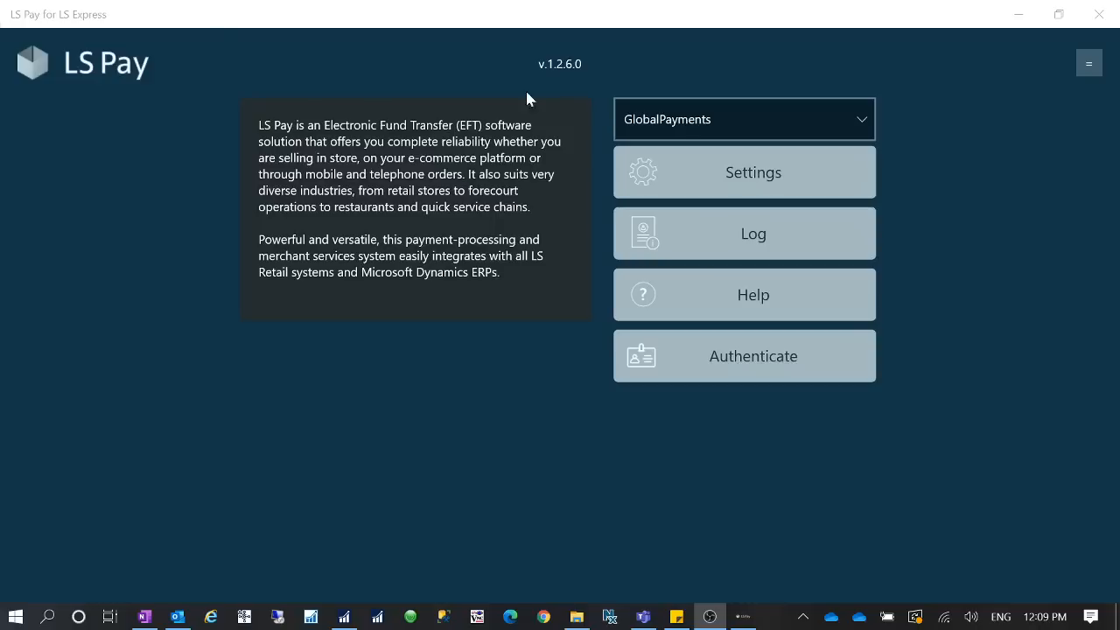
{"action": "mouse_move", "coordinate": [551, 78]}
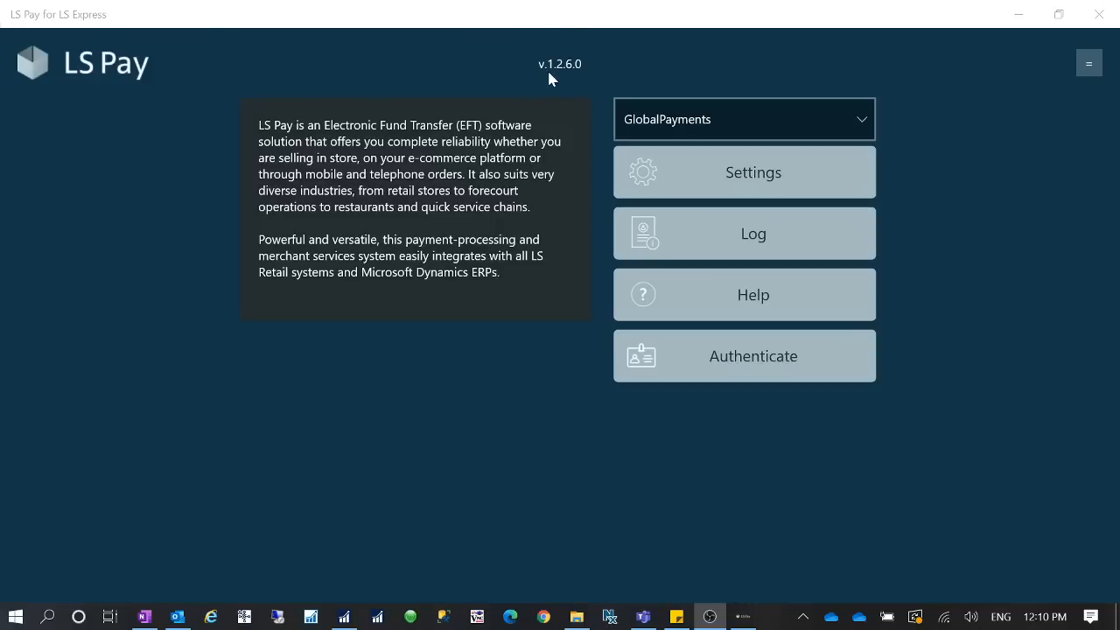
{"action": "mouse_move", "coordinate": [558, 72]}
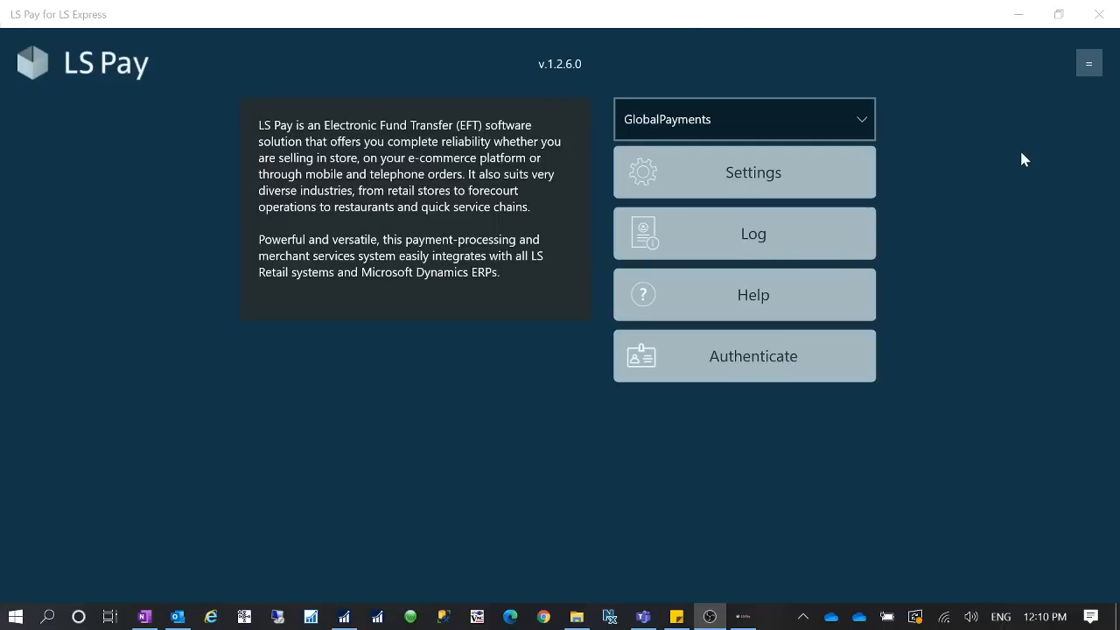
{"action": "mouse_move", "coordinate": [581, 79]}
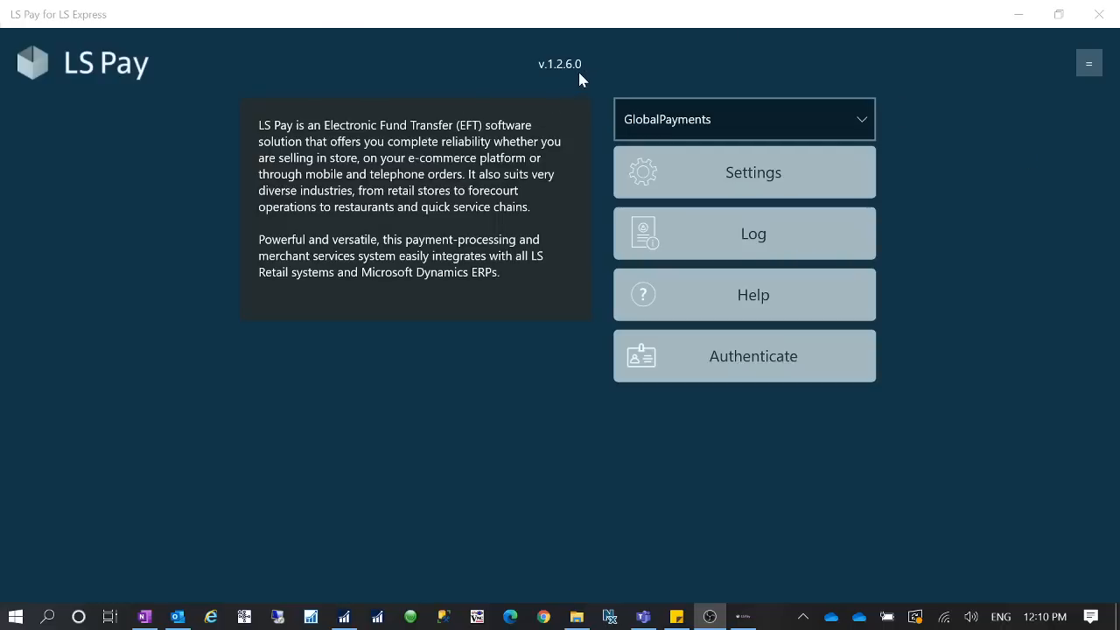
{"action": "mouse_move", "coordinate": [591, 74]}
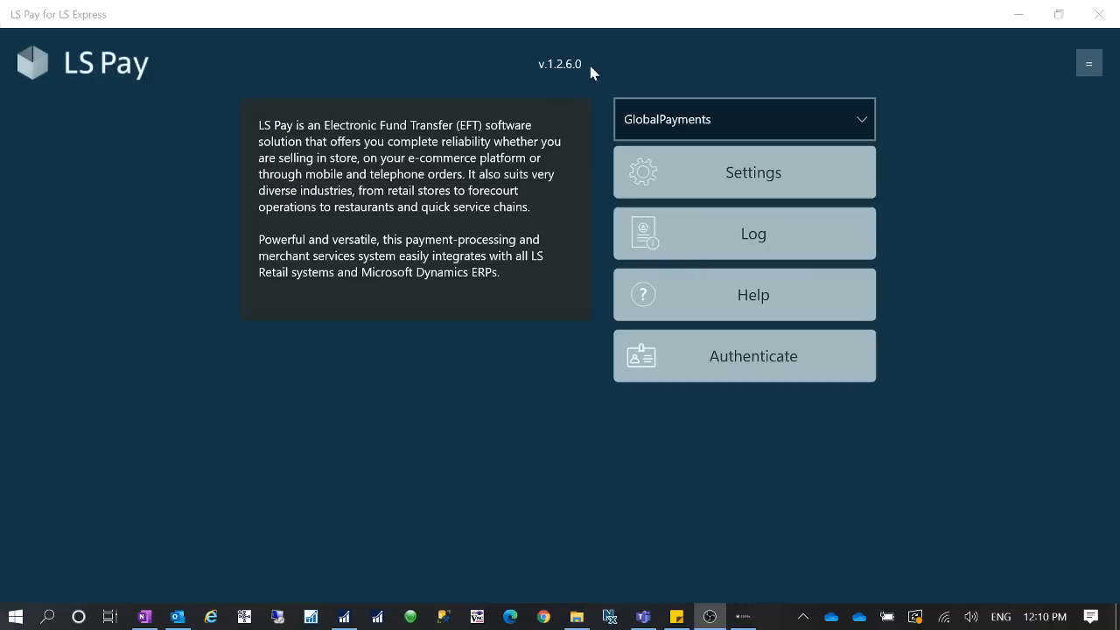
{"action": "mouse_move", "coordinate": [131, 11]}
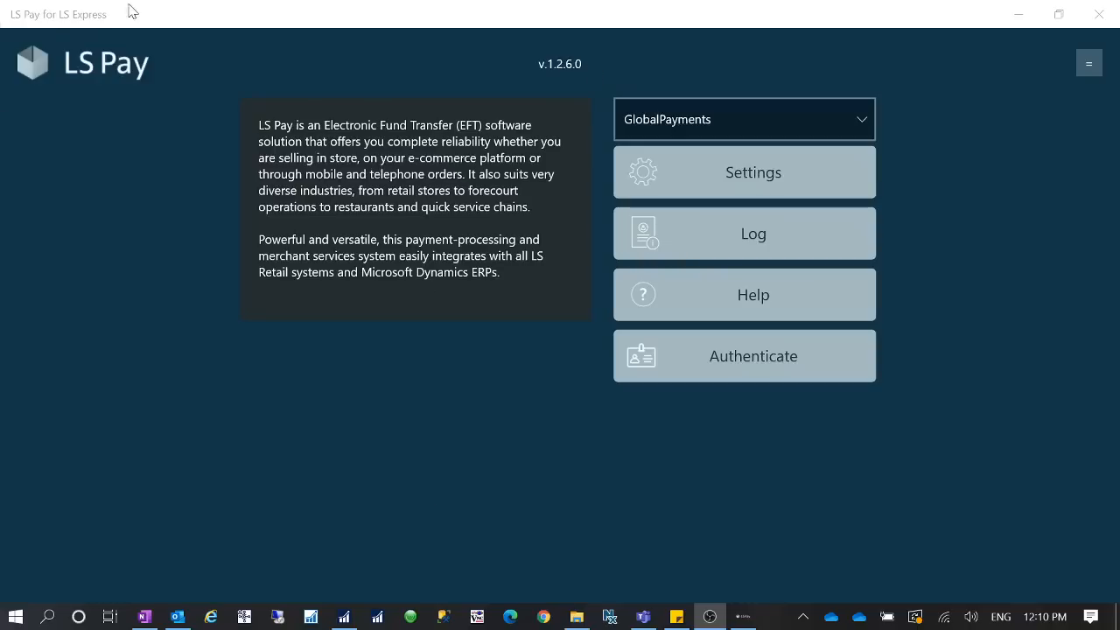
{"action": "mouse_move", "coordinate": [812, 469]}
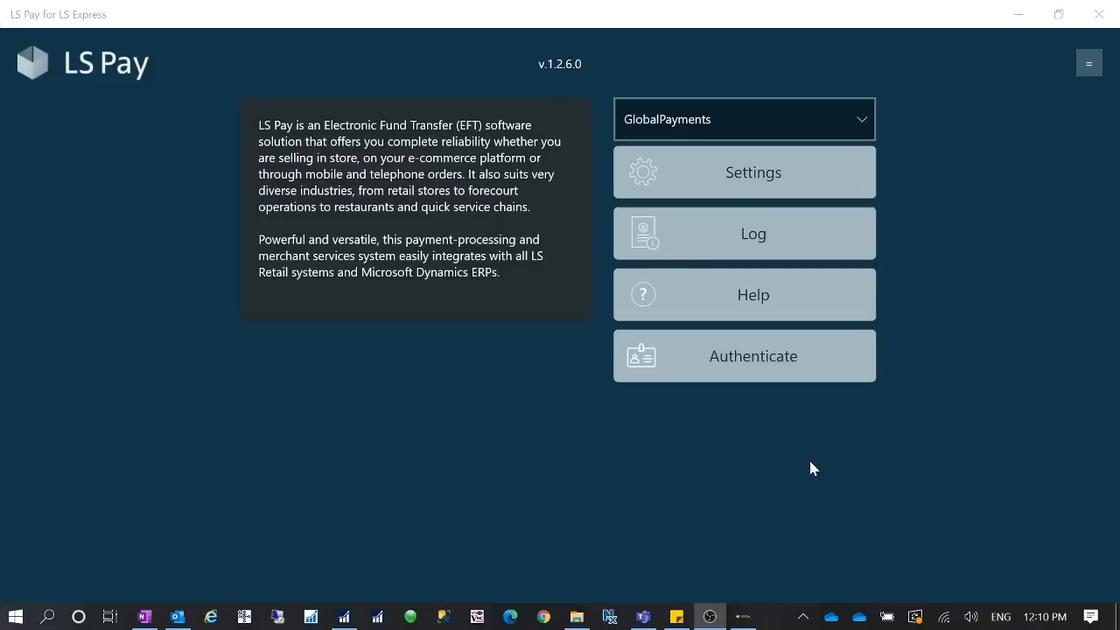
{"action": "mouse_move", "coordinate": [564, 84]}
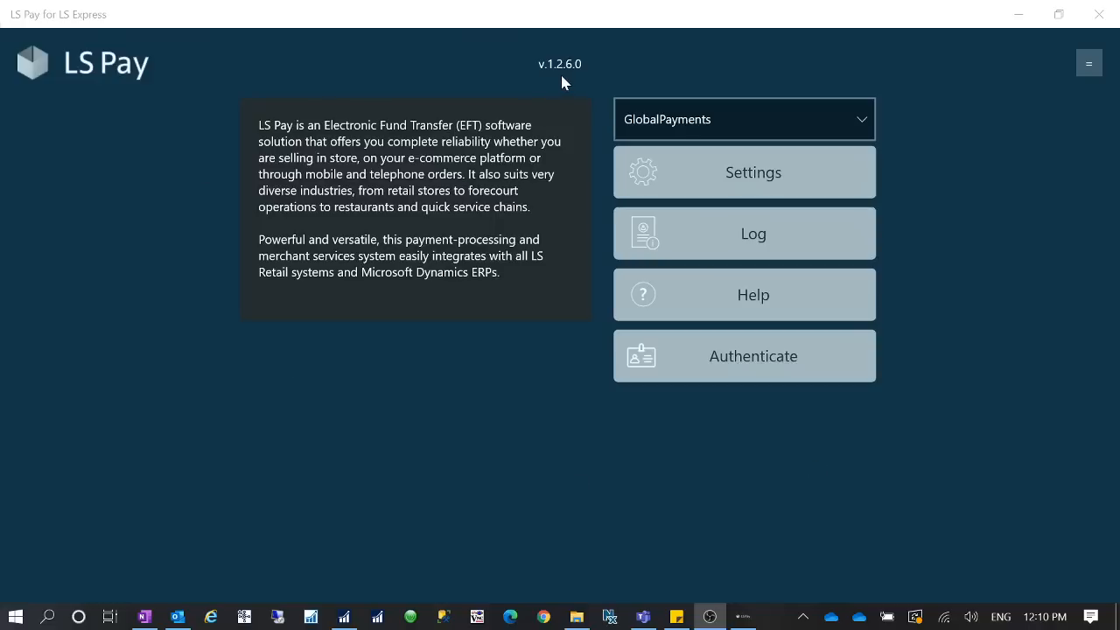
{"action": "mouse_move", "coordinate": [575, 77]}
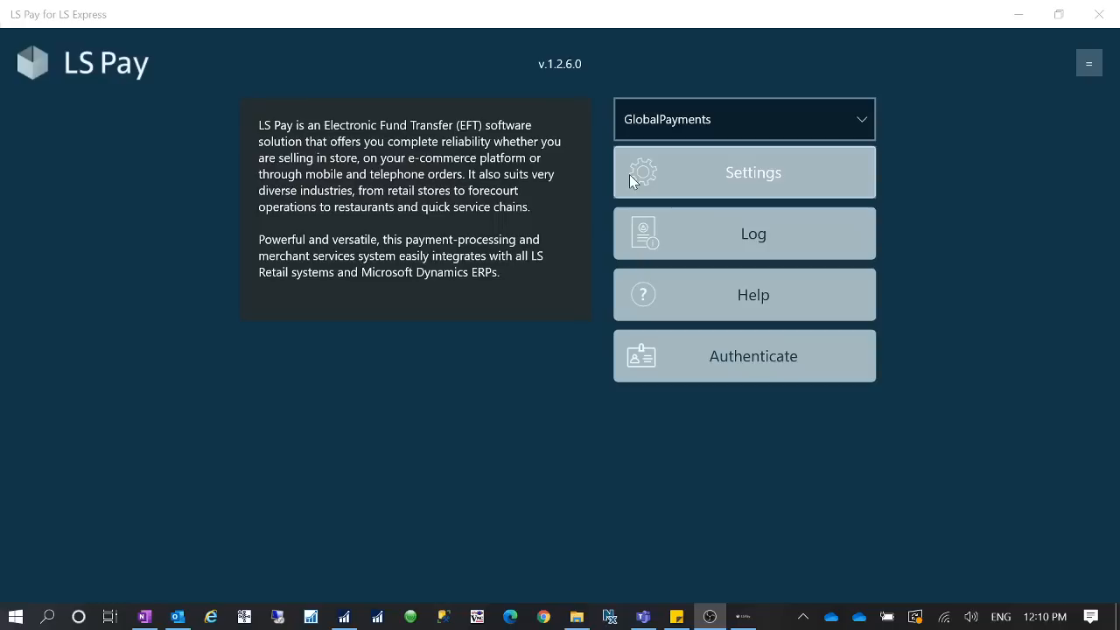
{"action": "mouse_move", "coordinate": [511, 317]}
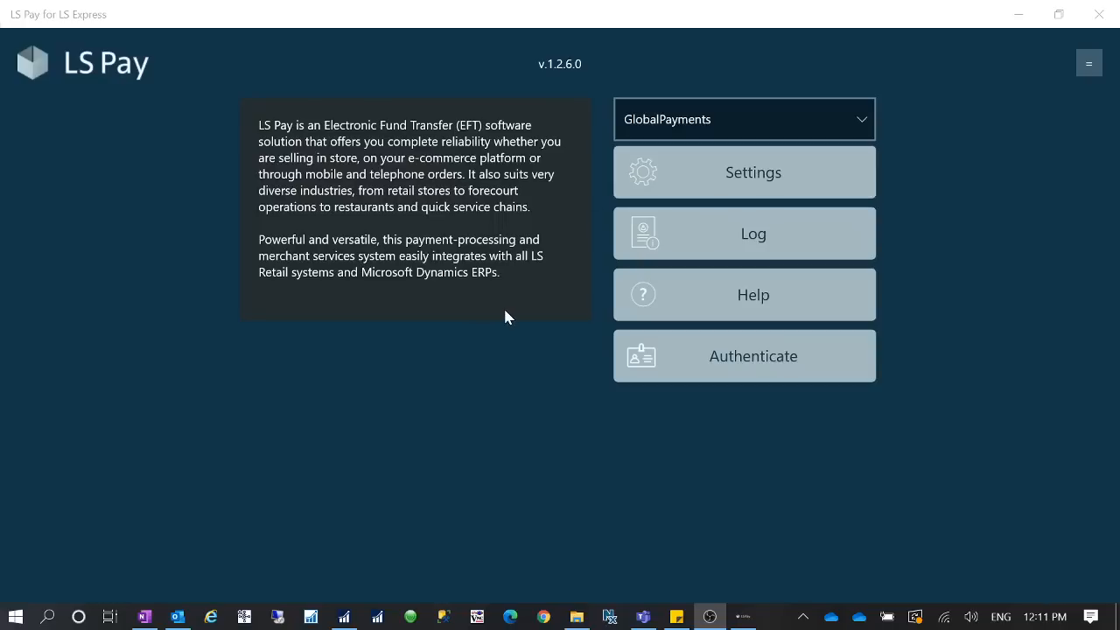
- Launch Microsoft Store from Start search and reach its Settings page via the '...' menu
{"action": "type", "text": "mi"}
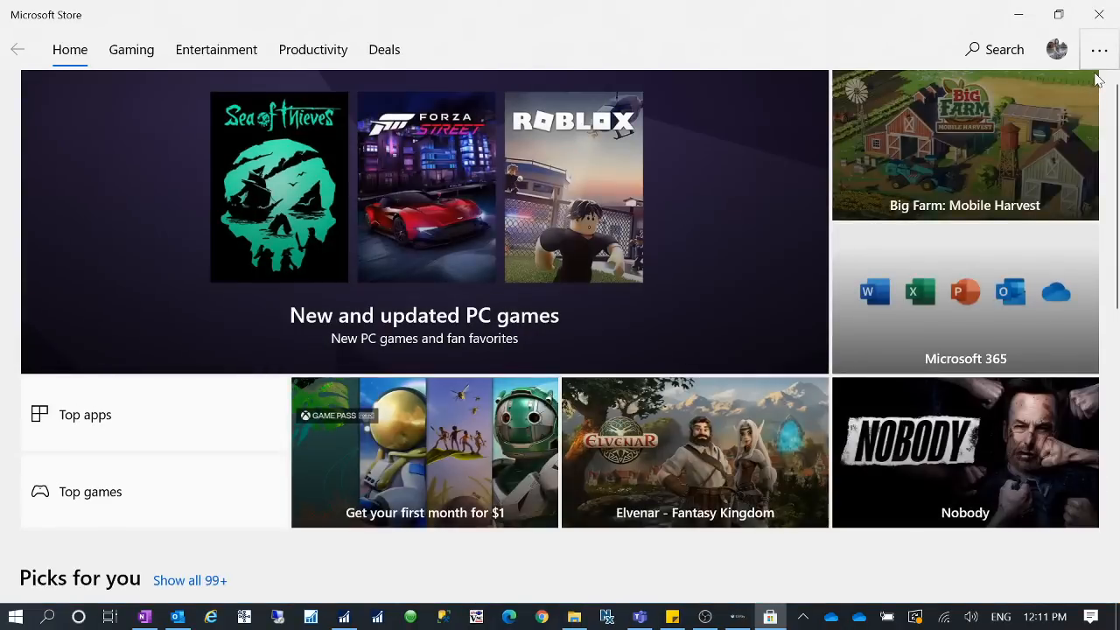
{"action": "left_click", "coordinate": [1099, 49]}
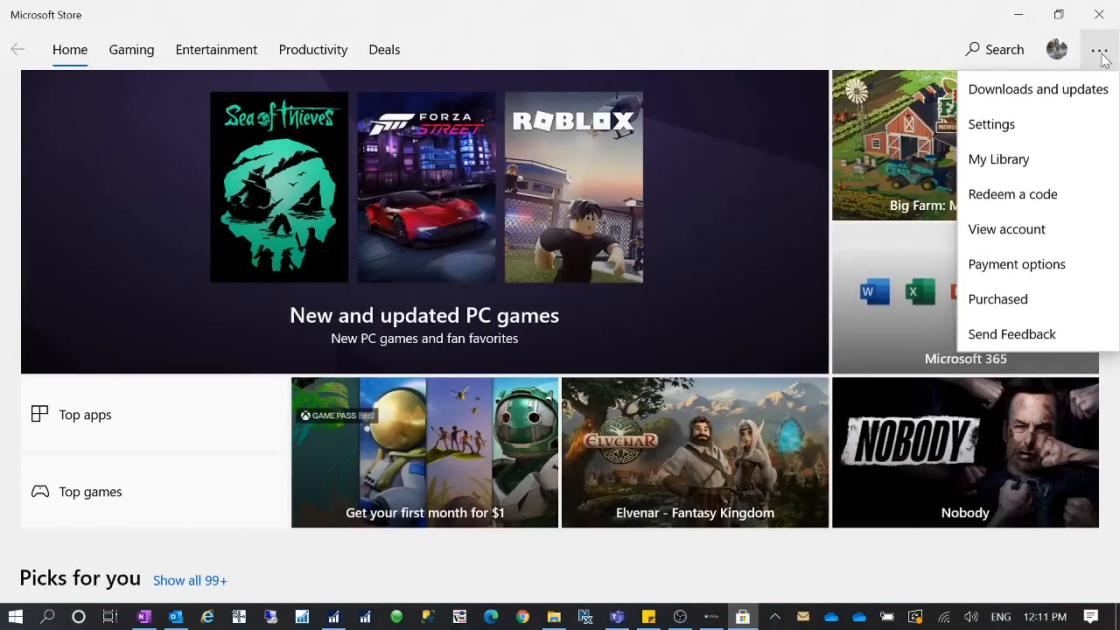
{"action": "left_click", "coordinate": [991, 122]}
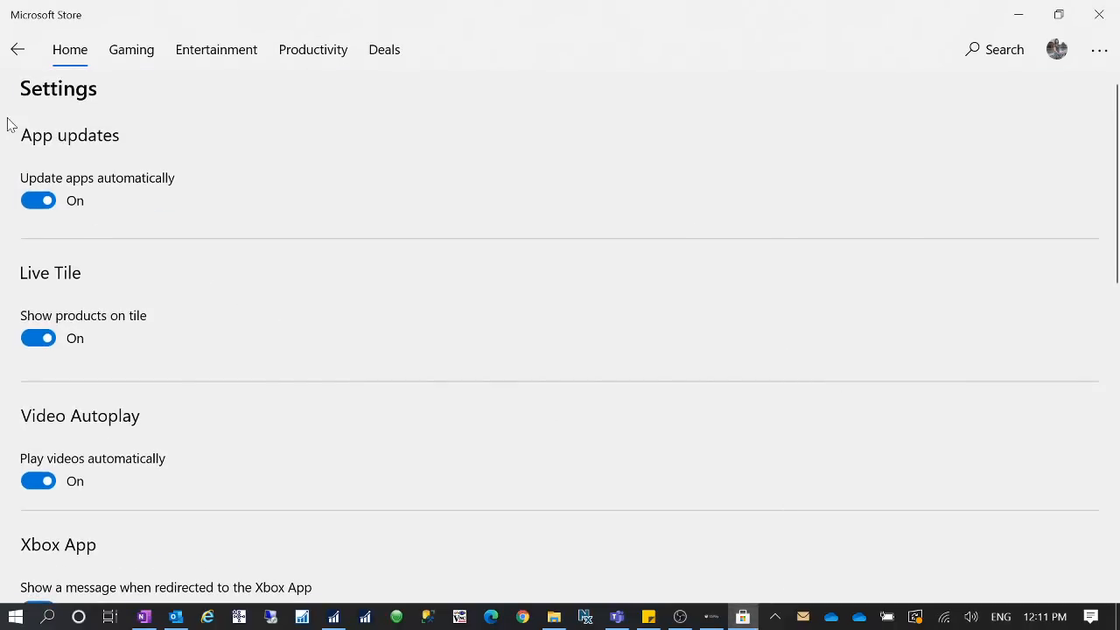
{"action": "mouse_move", "coordinate": [144, 227]}
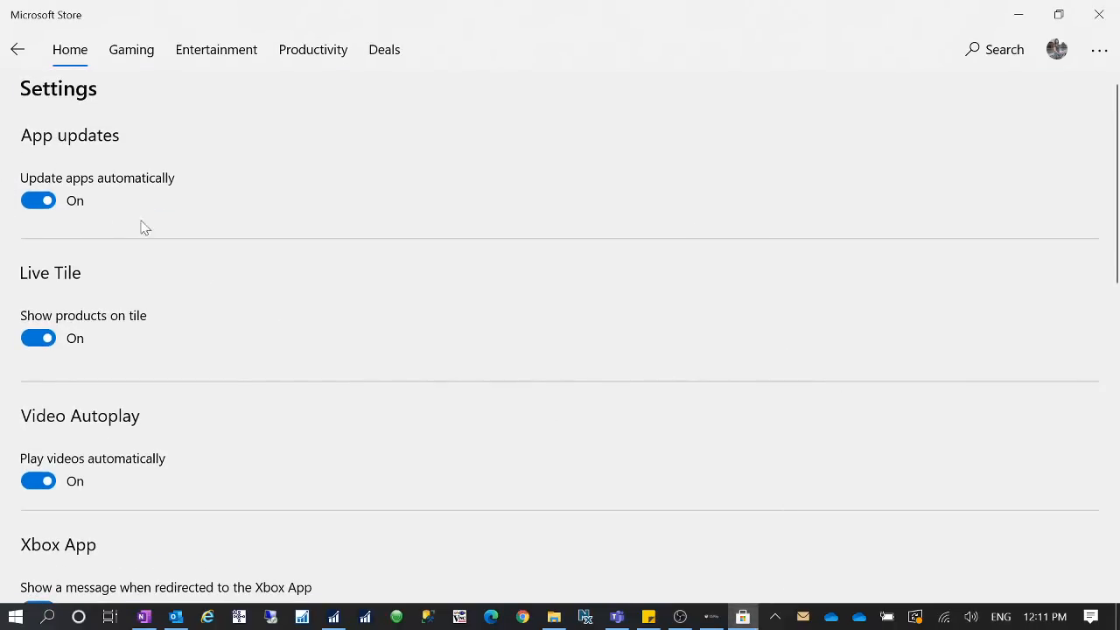
{"action": "mouse_move", "coordinate": [9, 208]}
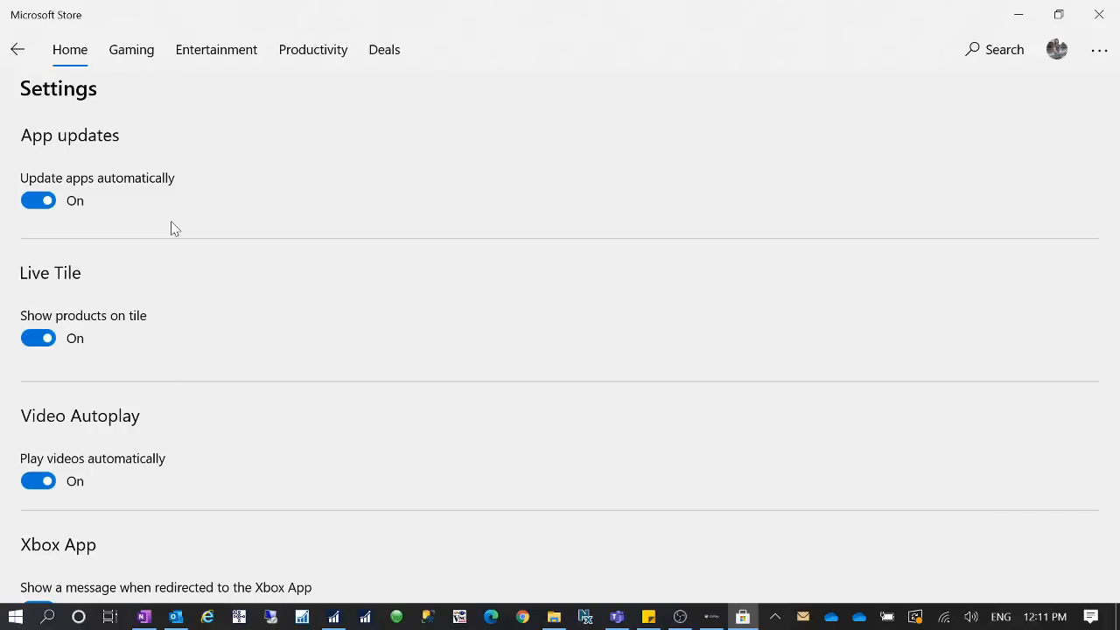
{"action": "left_click", "coordinate": [38, 200]}
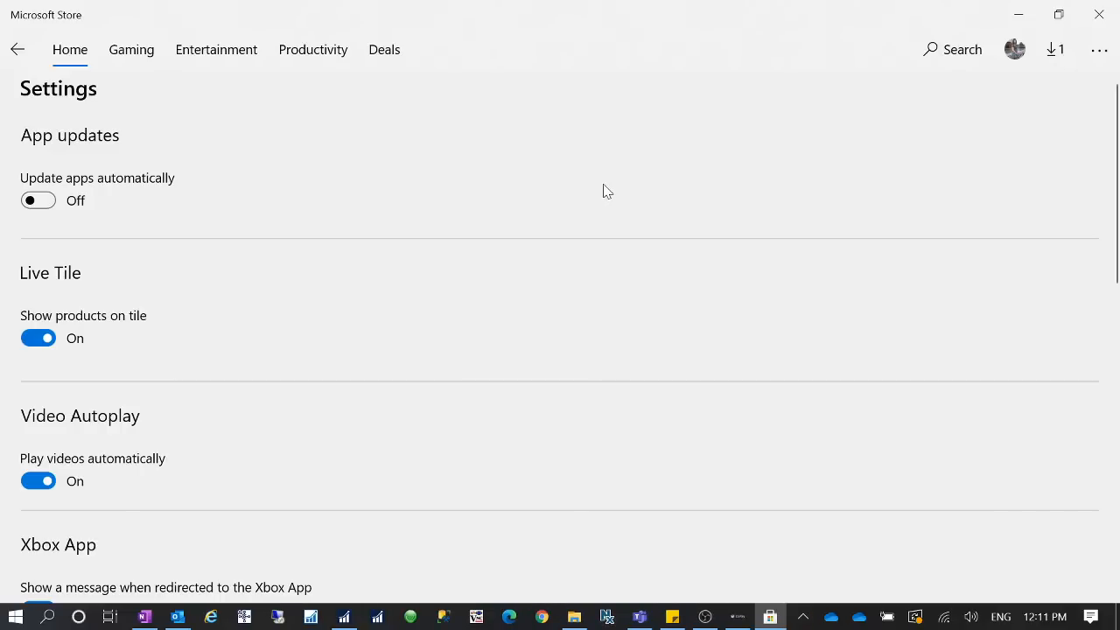
{"action": "mouse_move", "coordinate": [138, 203]}
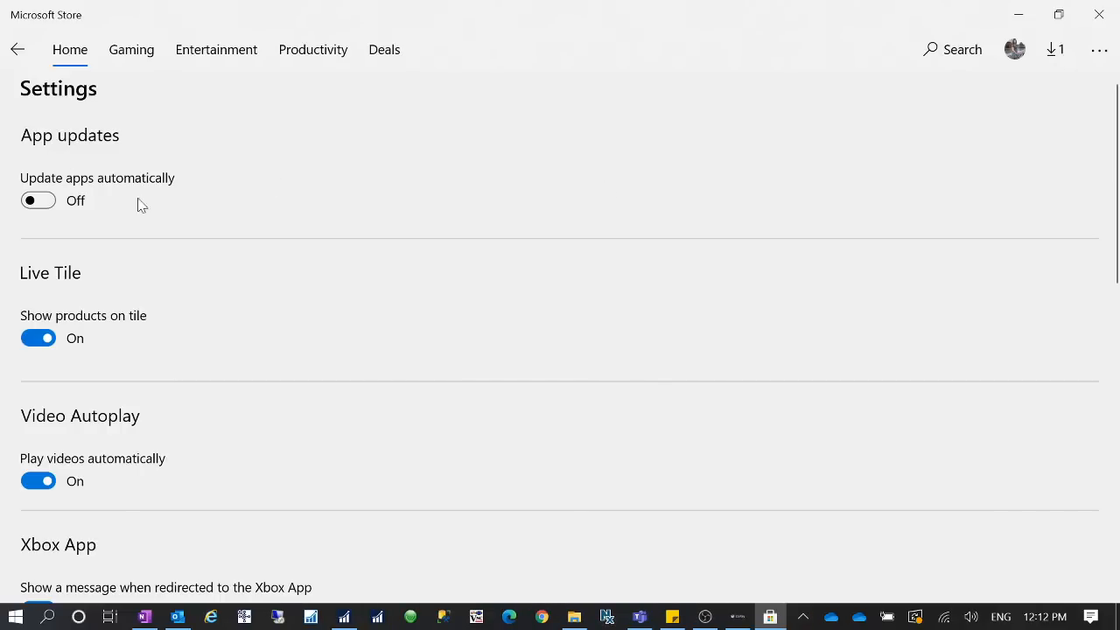
{"action": "mouse_move", "coordinate": [238, 186]}
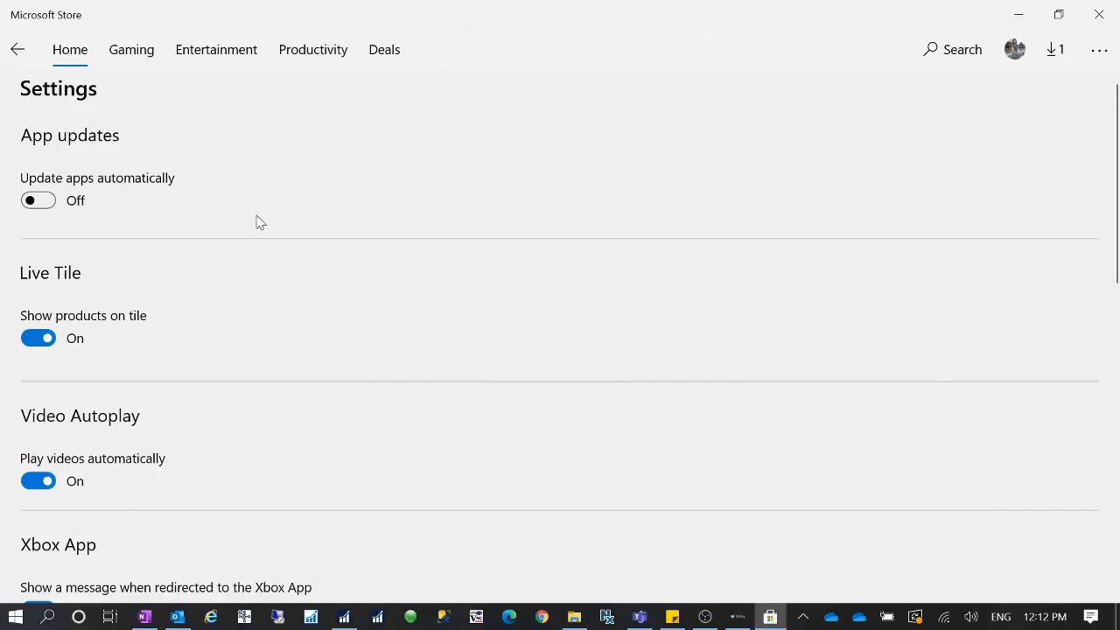
{"action": "mouse_move", "coordinate": [33, 184]}
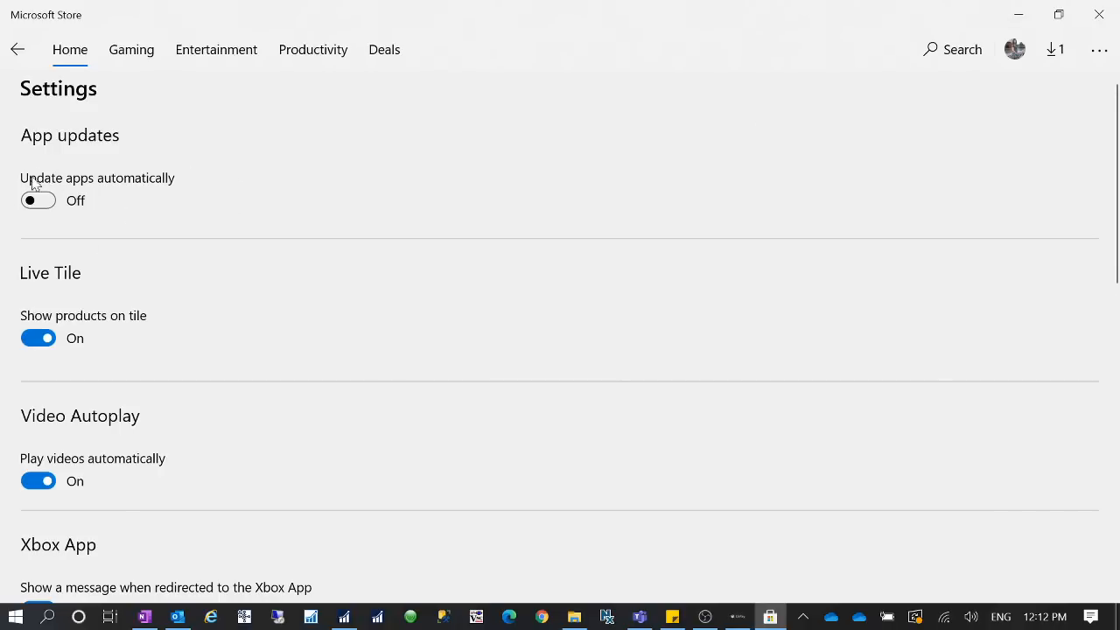
{"action": "mouse_move", "coordinate": [651, 25]}
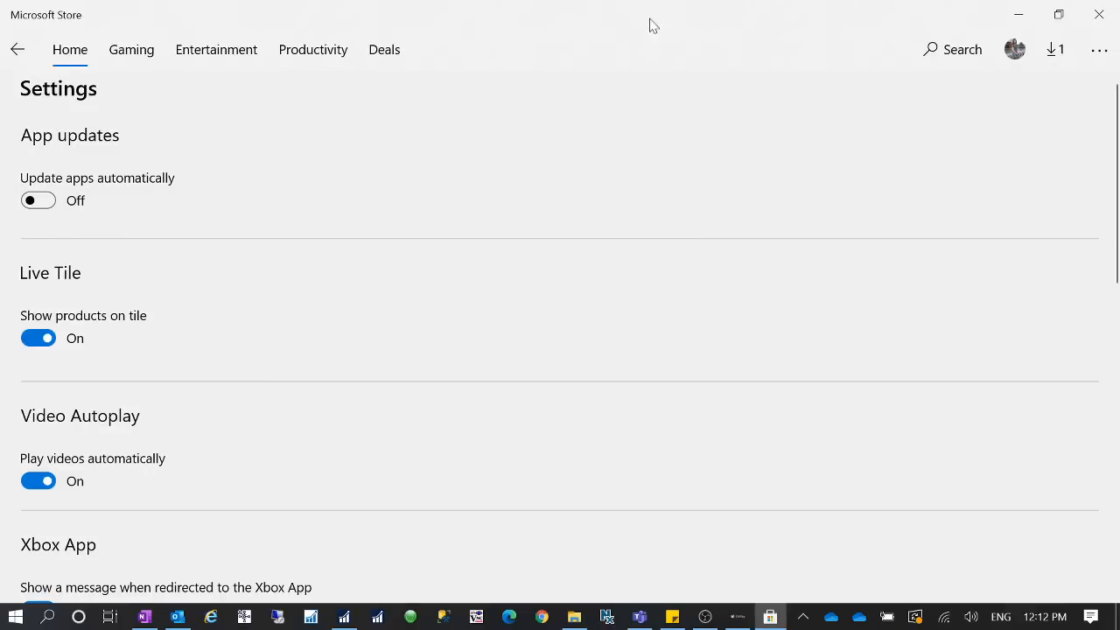
{"action": "mouse_move", "coordinate": [693, 89]}
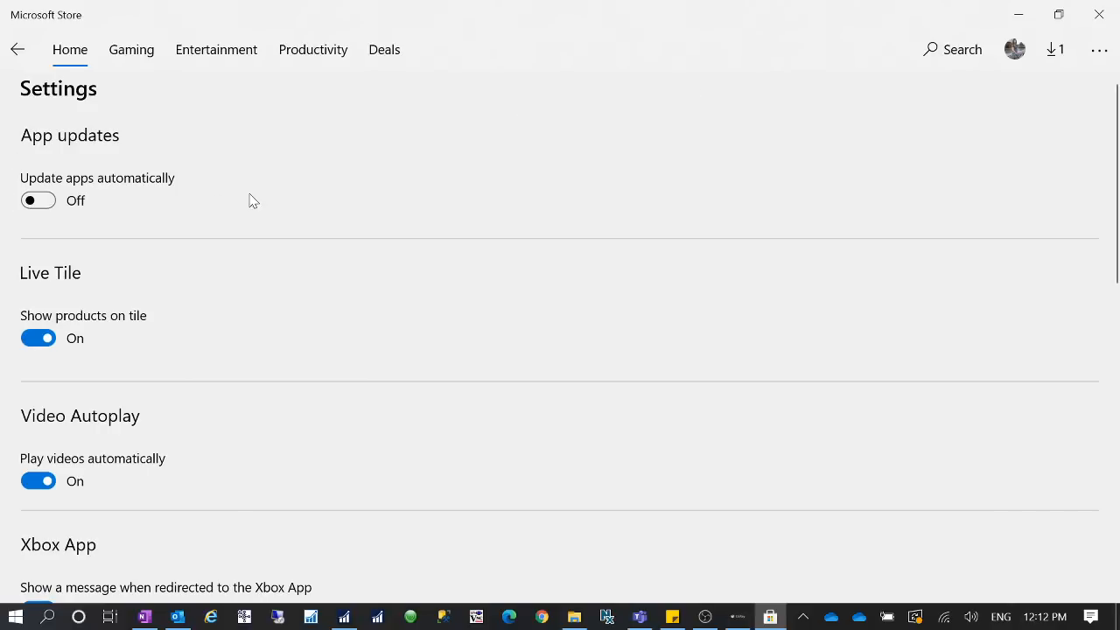
{"action": "mouse_move", "coordinate": [273, 207]}
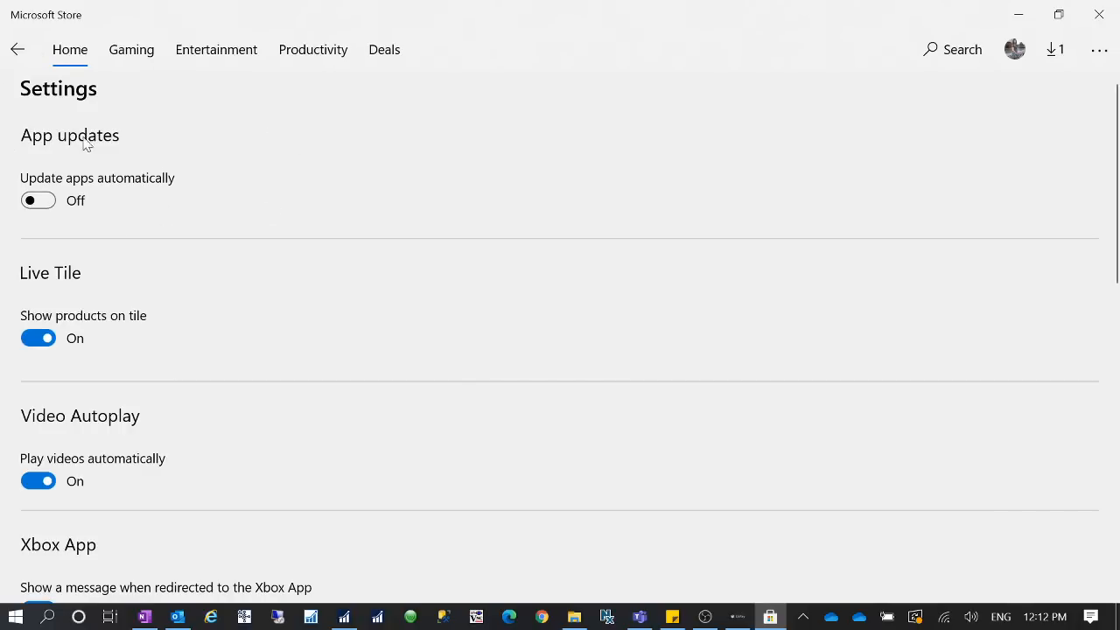
{"action": "mouse_move", "coordinate": [94, 237]}
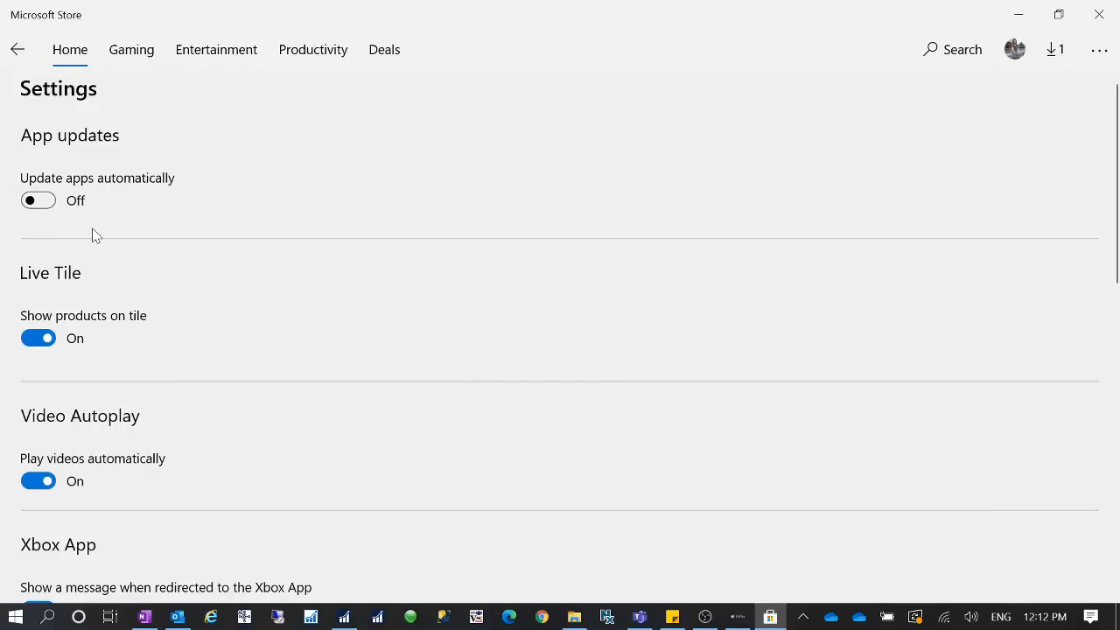
{"action": "mouse_move", "coordinate": [542, 232]}
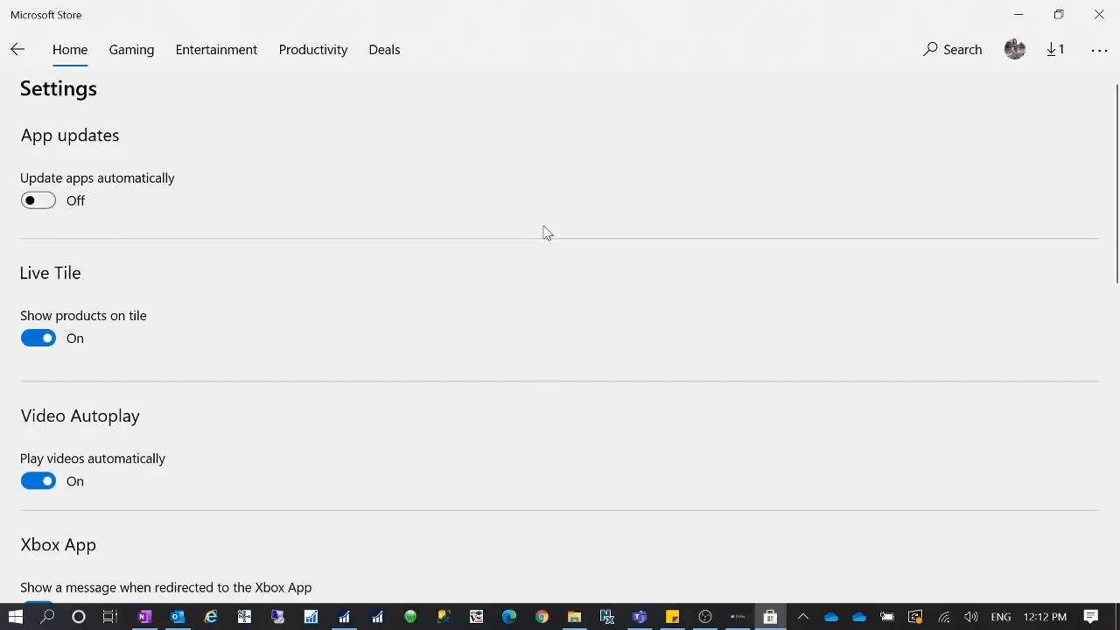
{"action": "mouse_move", "coordinate": [542, 225]}
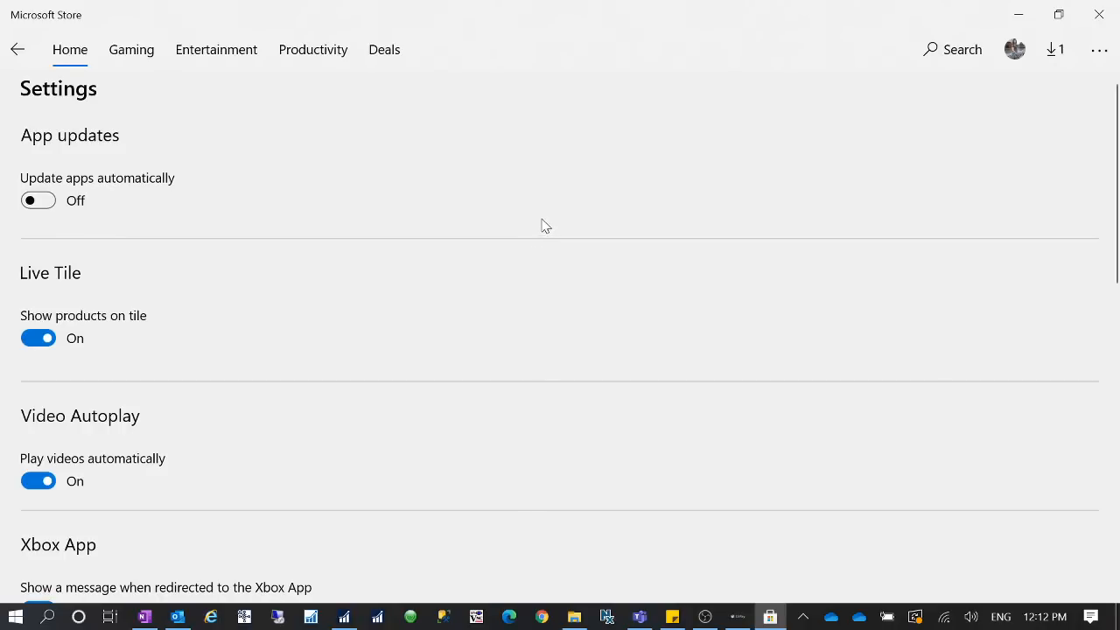
{"action": "mouse_move", "coordinate": [178, 170]}
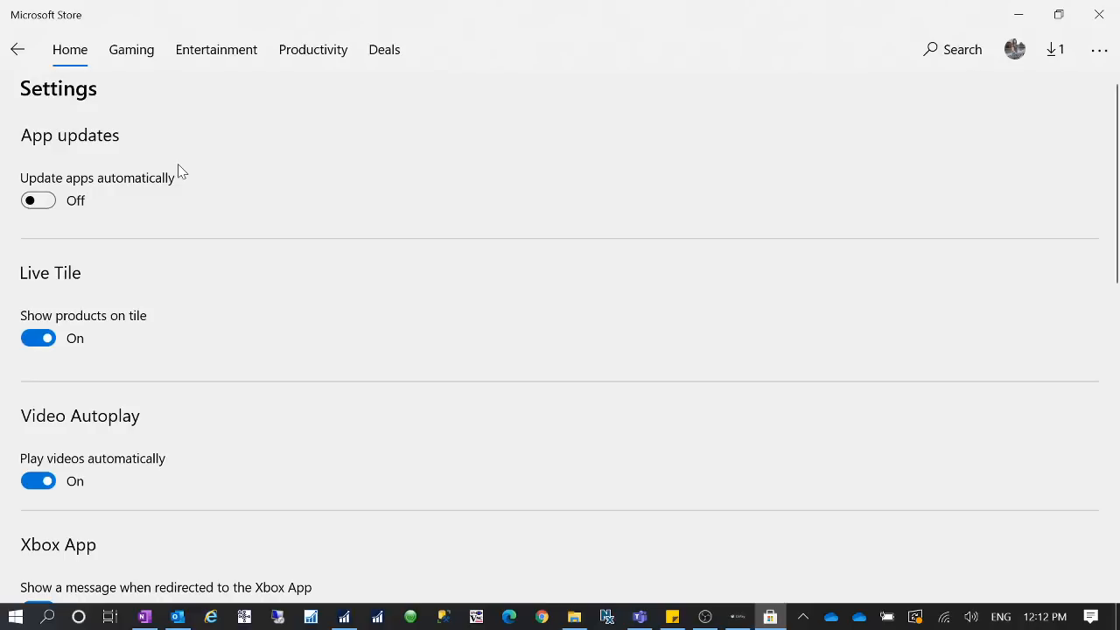
{"action": "mouse_move", "coordinate": [98, 33]}
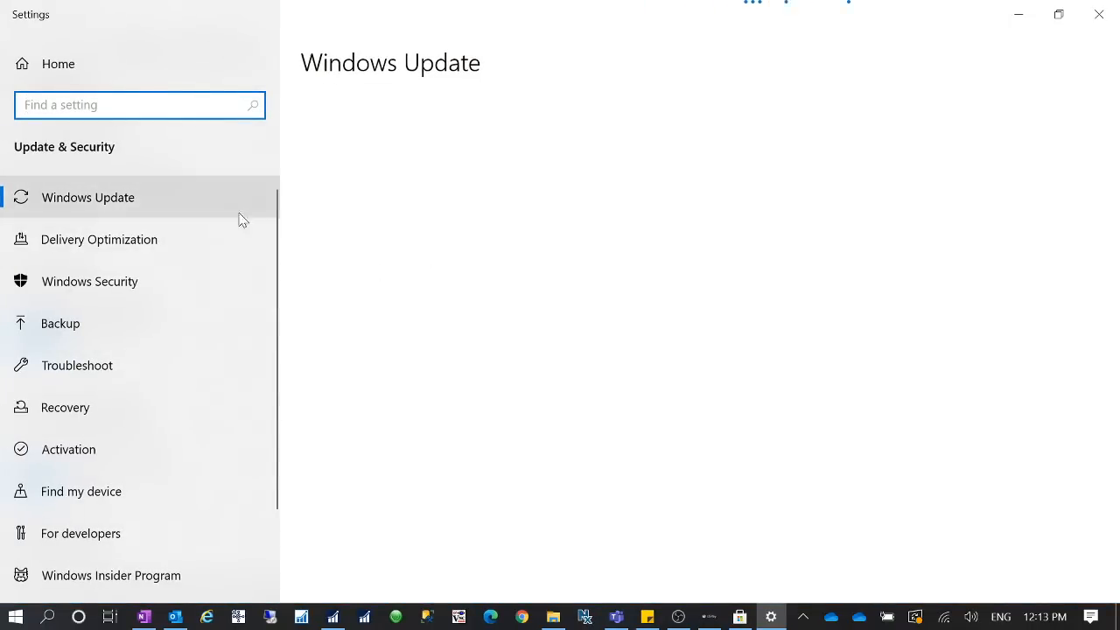
{"action": "mouse_move", "coordinate": [700, 360]}
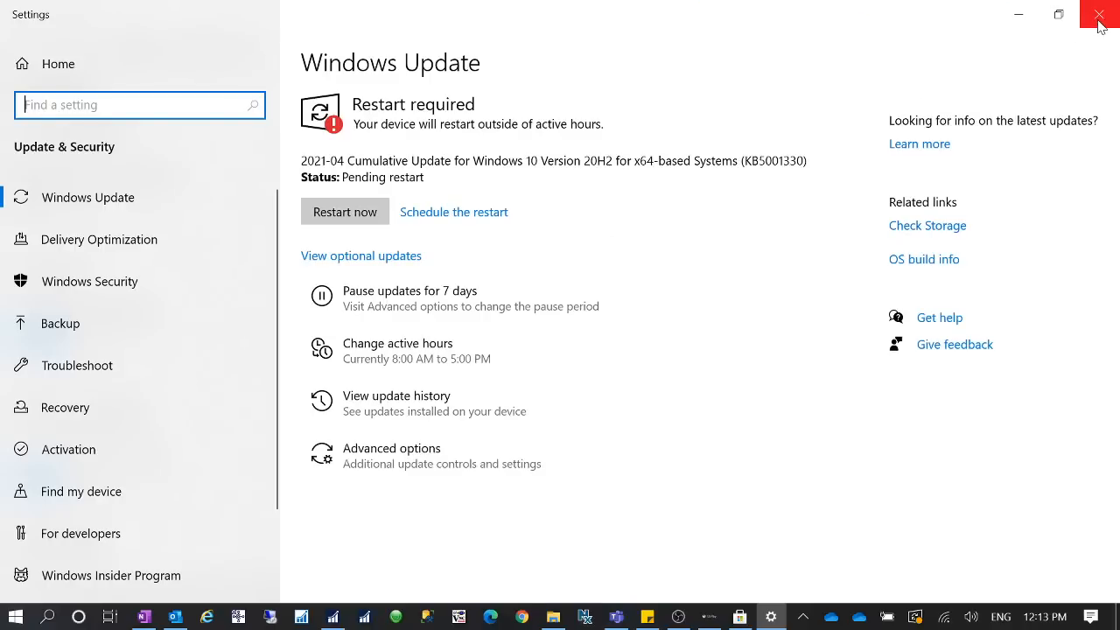
{"action": "mouse_move", "coordinate": [1099, 14]}
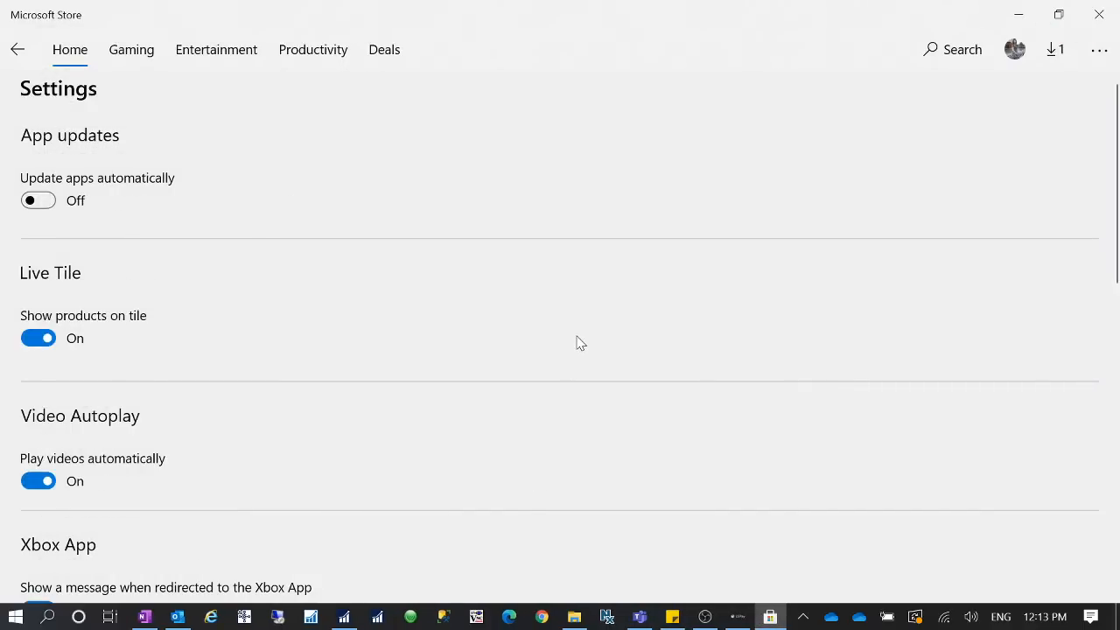
{"action": "mouse_move", "coordinate": [201, 480]}
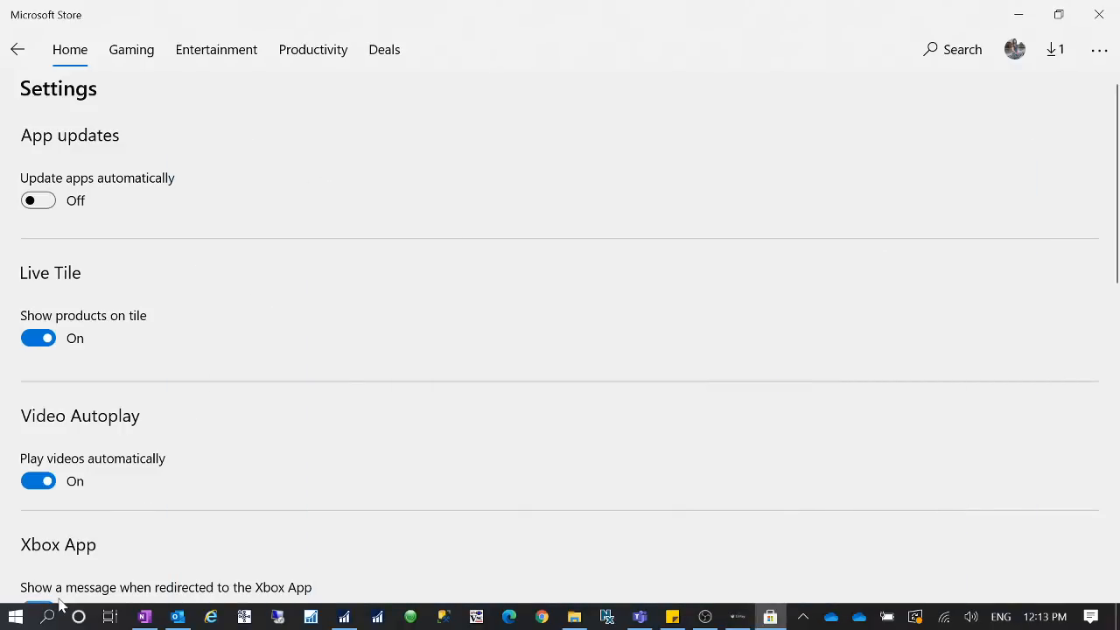
{"action": "mouse_move", "coordinate": [267, 116]}
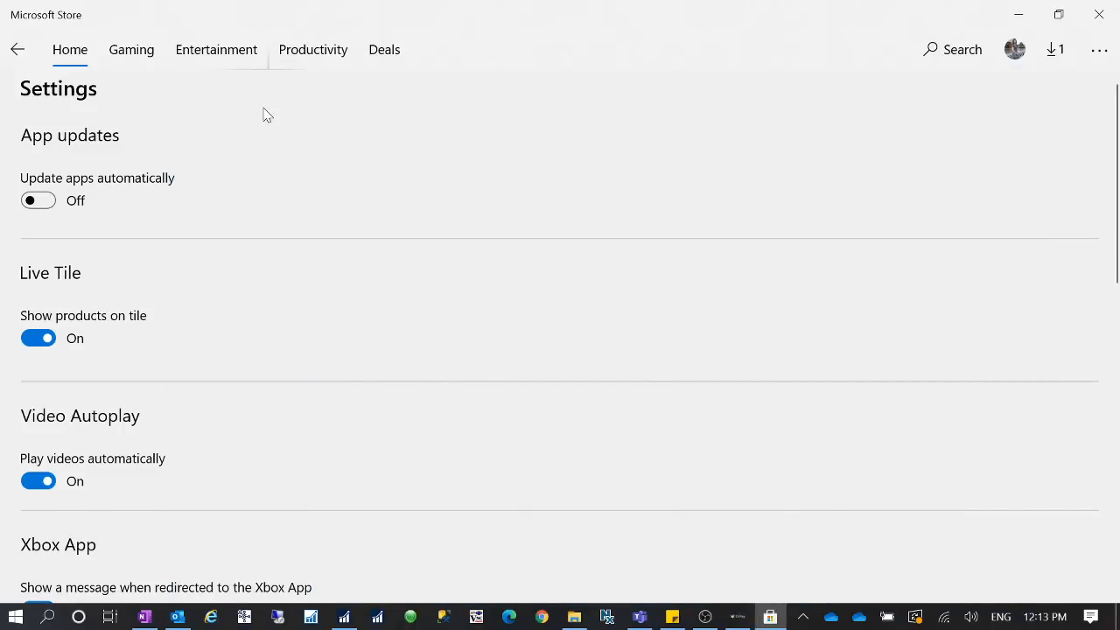
{"action": "mouse_move", "coordinate": [368, 178]}
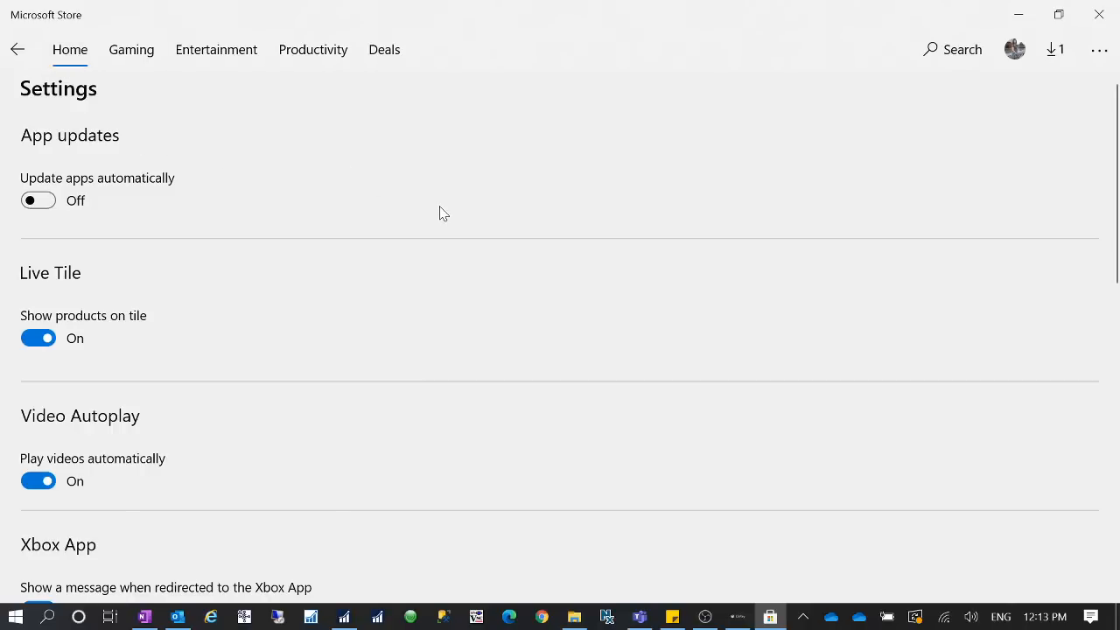
{"action": "mouse_move", "coordinate": [437, 121]}
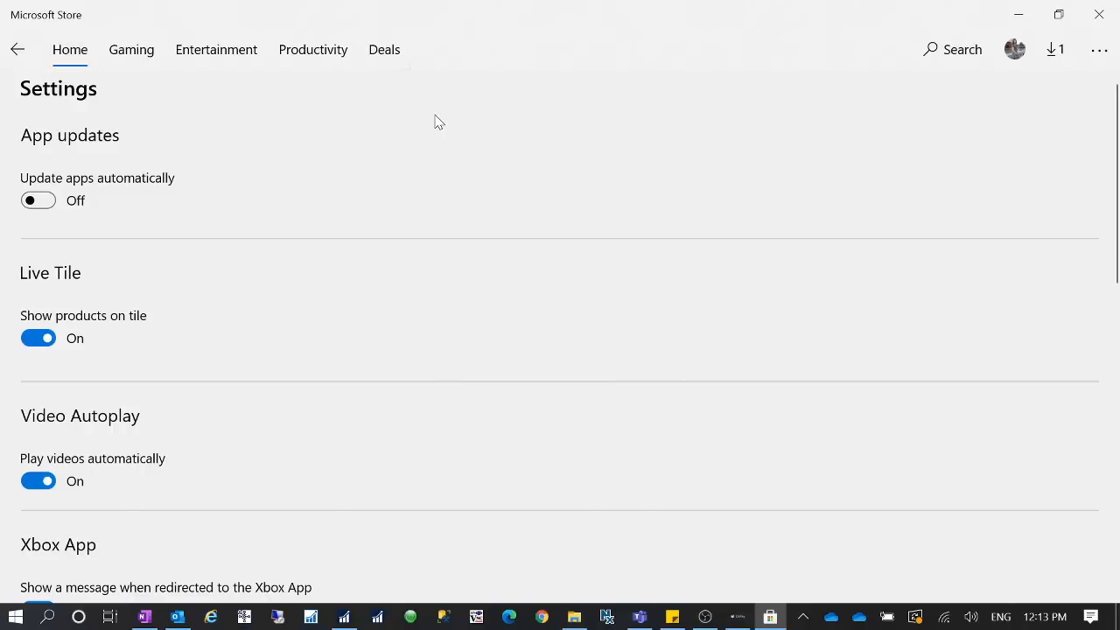
{"action": "mouse_move", "coordinate": [262, 207]}
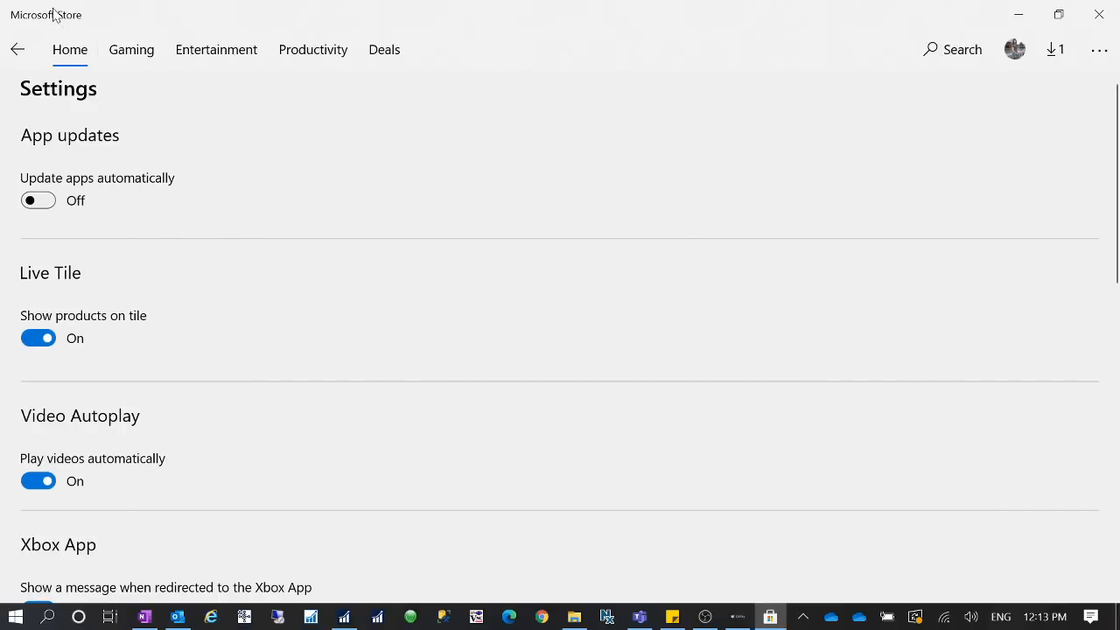
{"action": "mouse_move", "coordinate": [104, 230]}
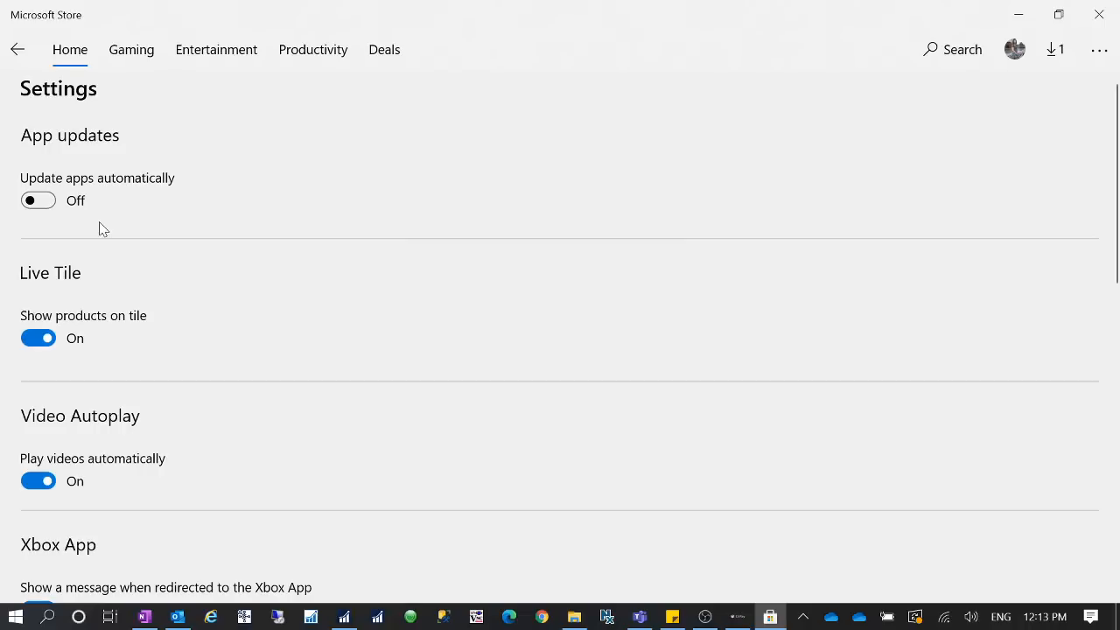
{"action": "mouse_move", "coordinate": [80, 252]}
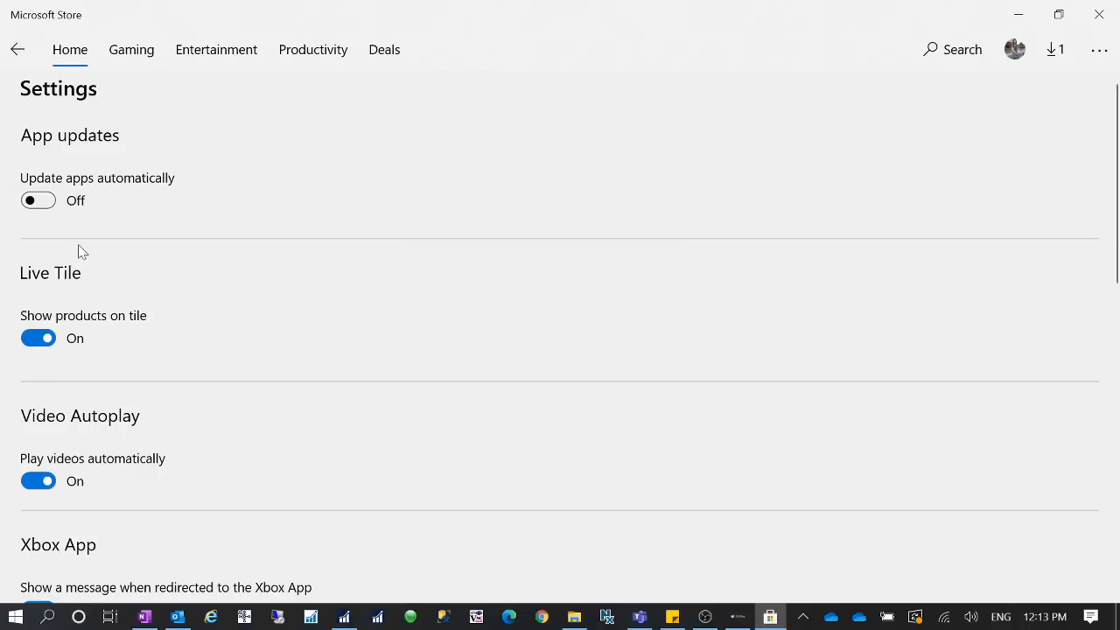
{"action": "mouse_move", "coordinate": [405, 259]}
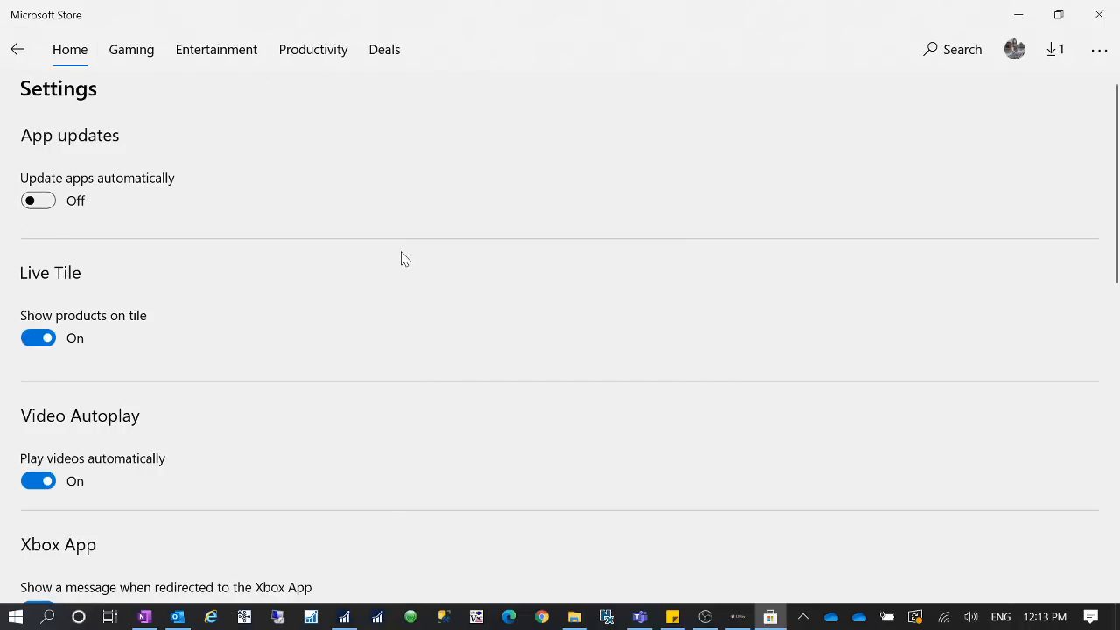
{"action": "mouse_move", "coordinate": [417, 263]}
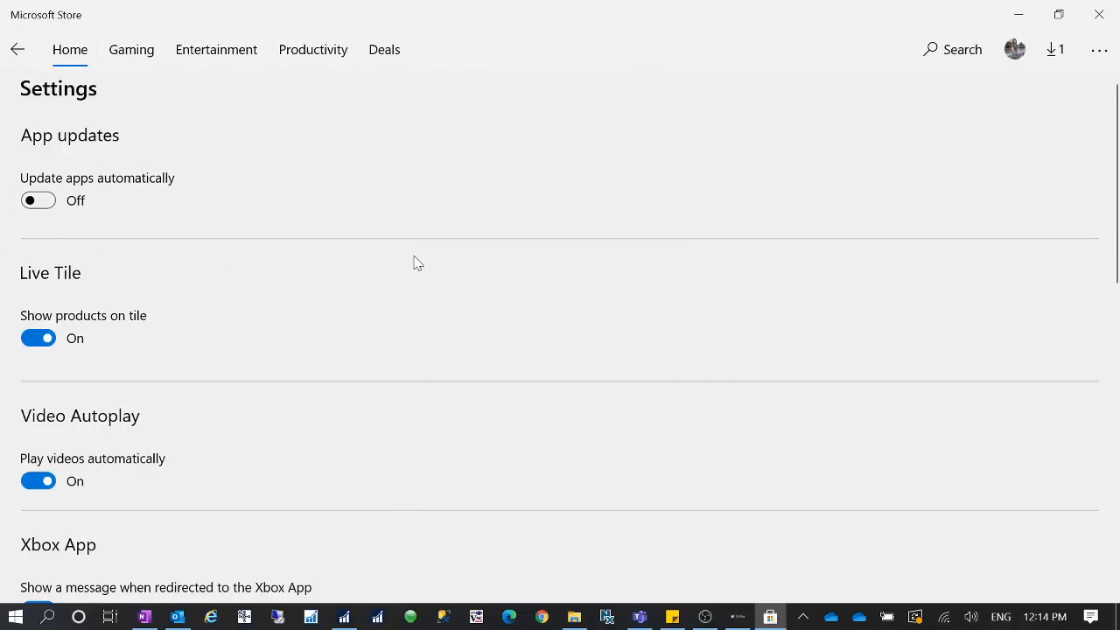